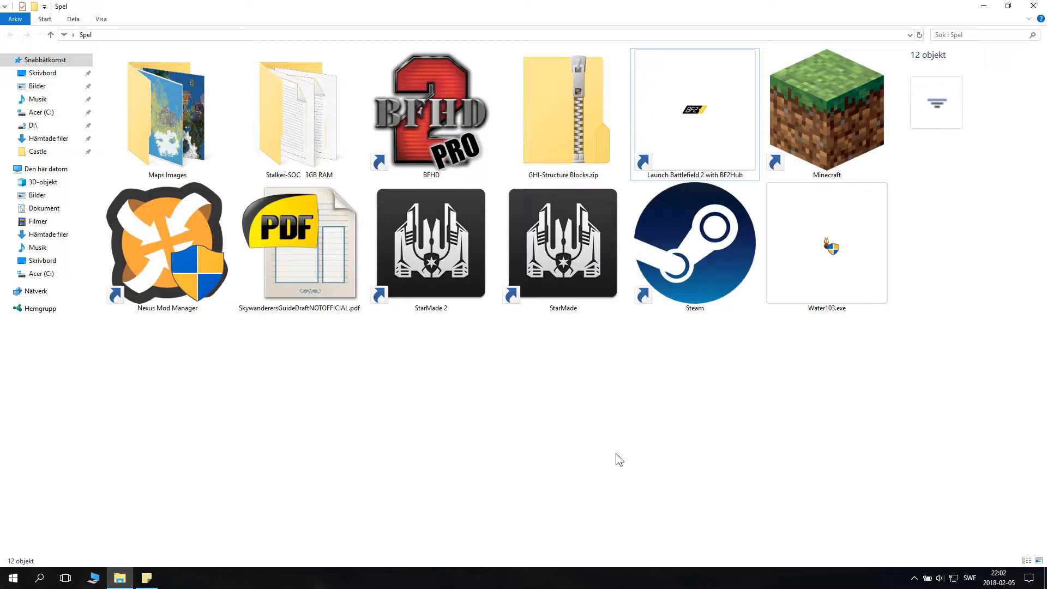
Step: Extract GHI-Structure Blocks.zip into its own folder inside Spel
left_click(563, 113)
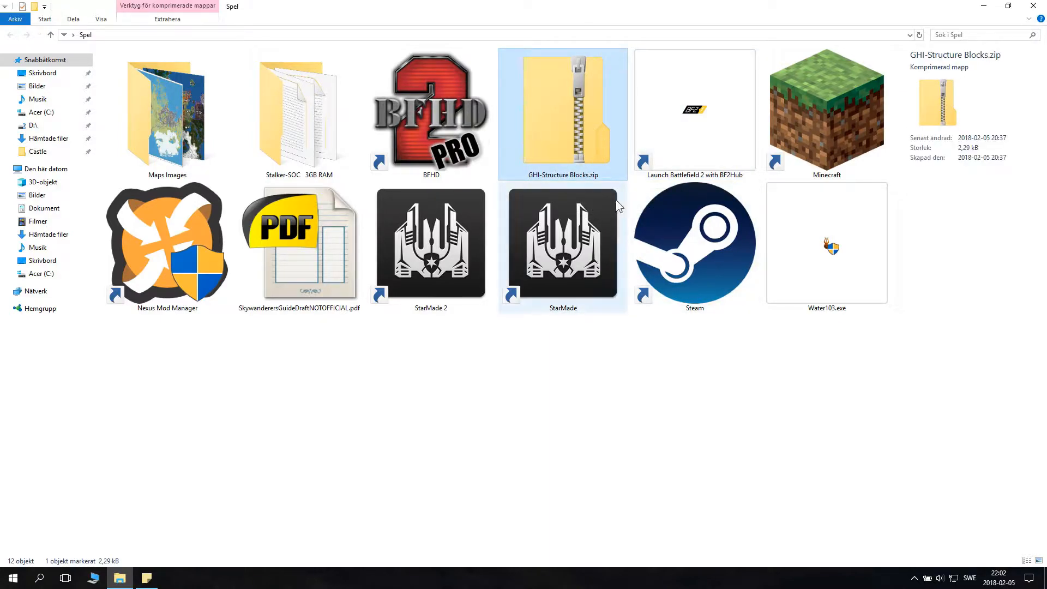
mouse_move(578, 157)
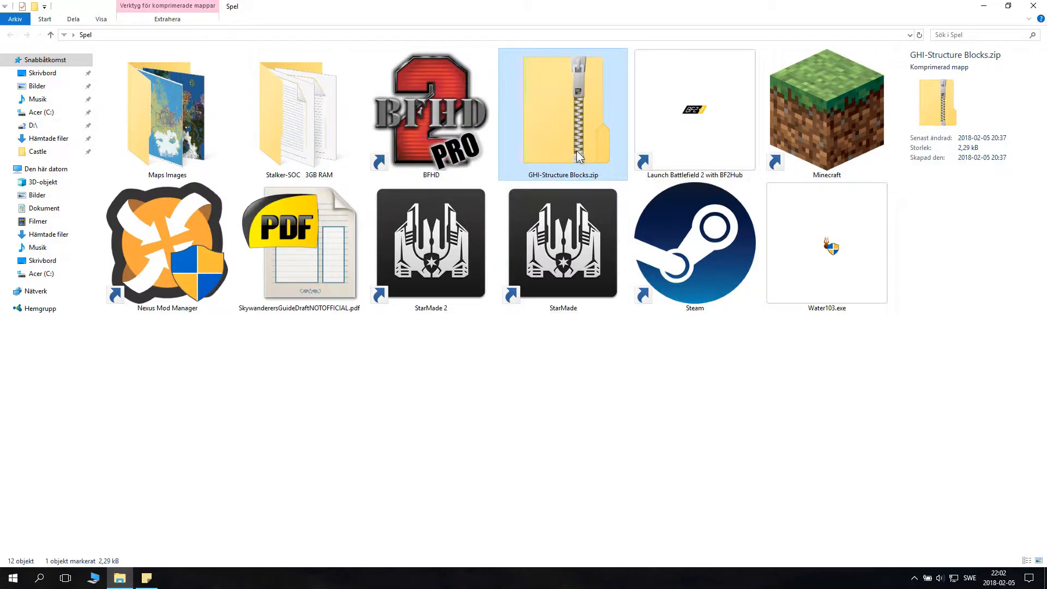
right_click(567, 152)
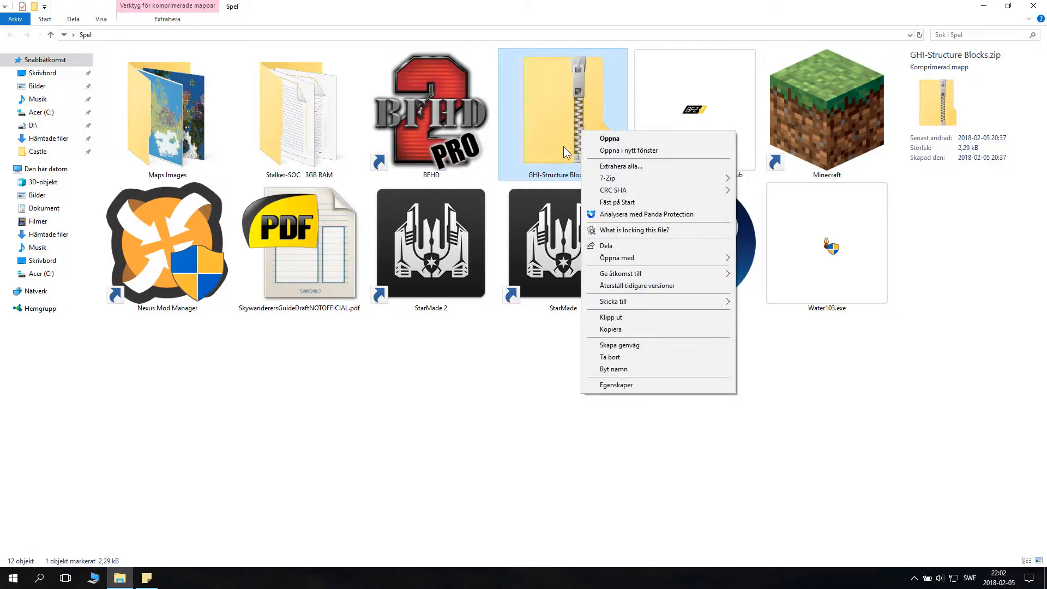
left_click(620, 166)
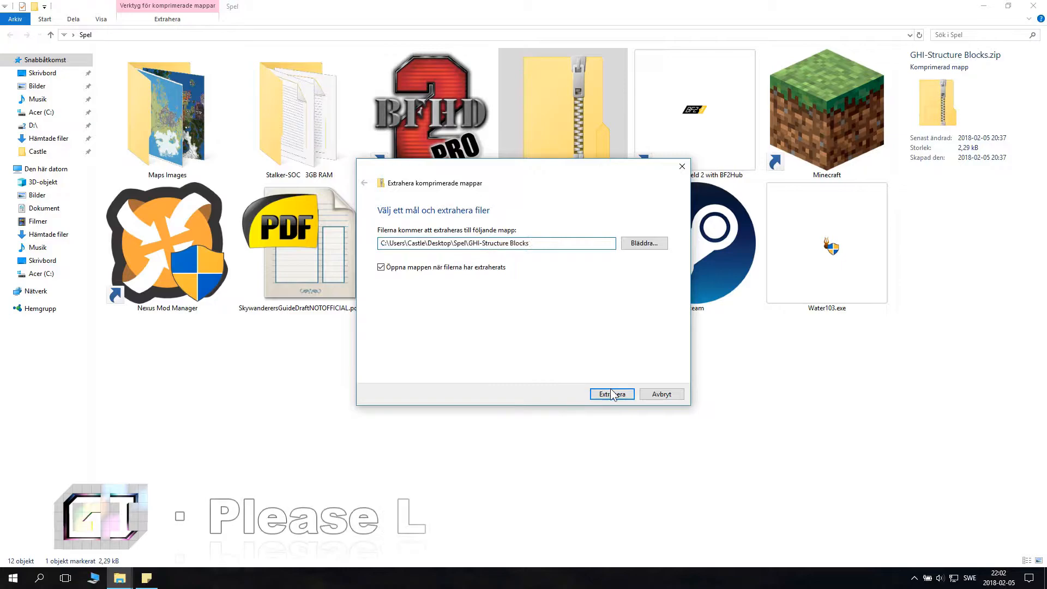
left_click(611, 394)
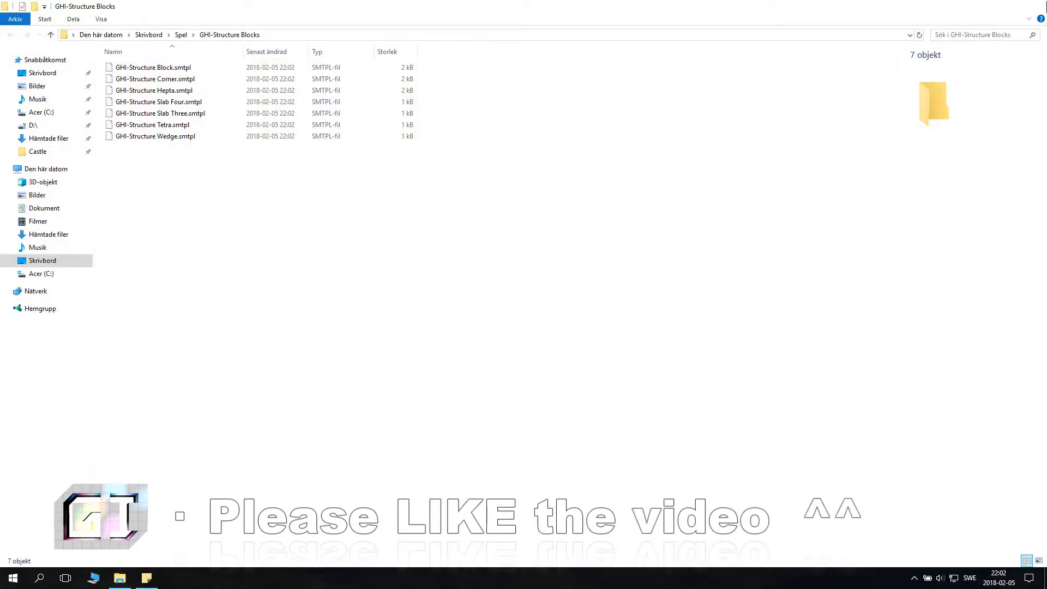
Step: Open the file location the StarMade shortcut points to
left_click(50, 34)
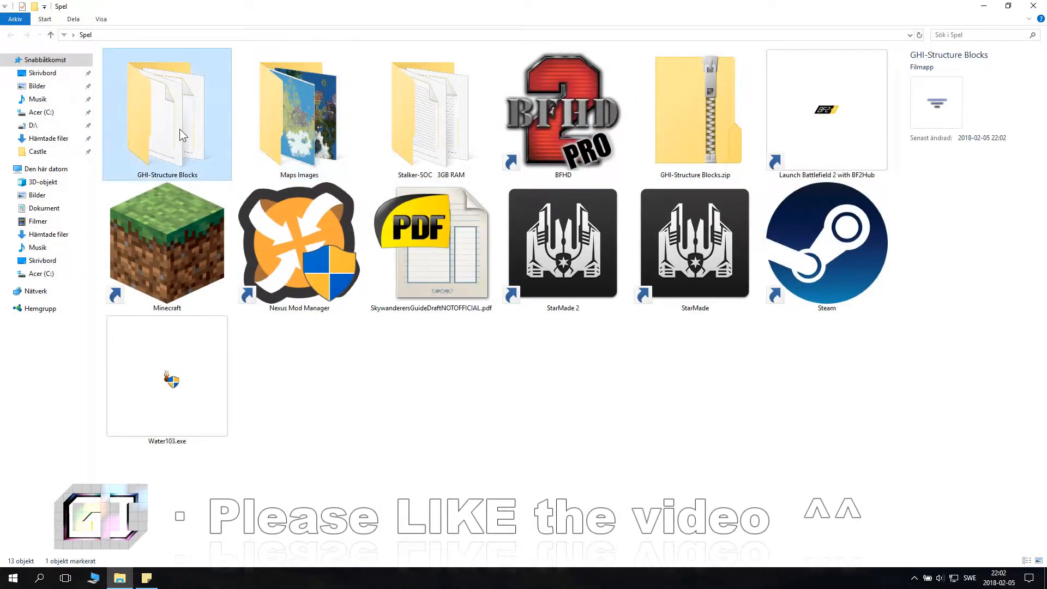
mouse_move(192, 137)
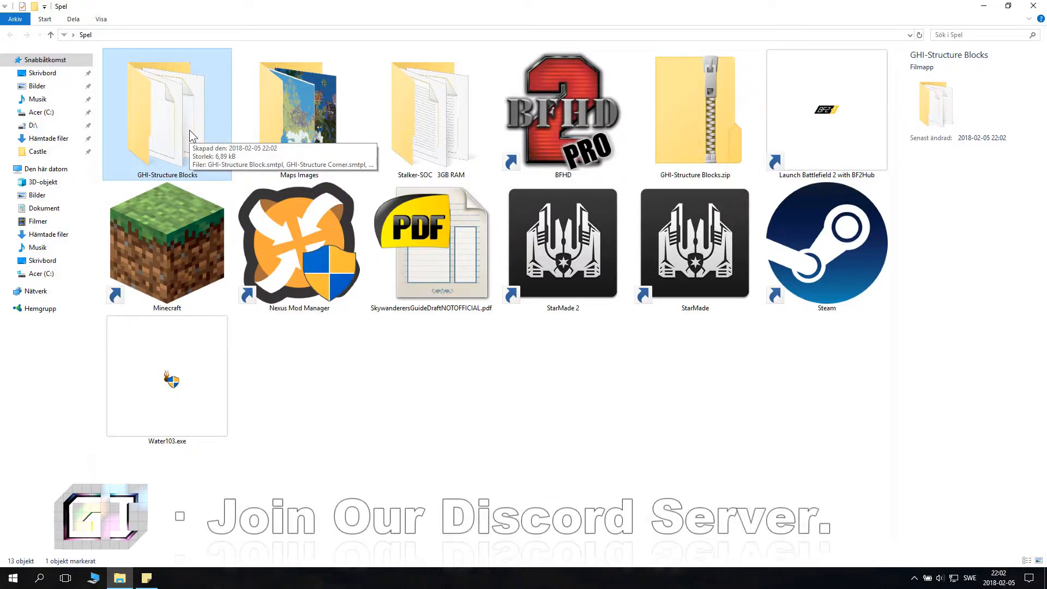
mouse_move(708, 292)
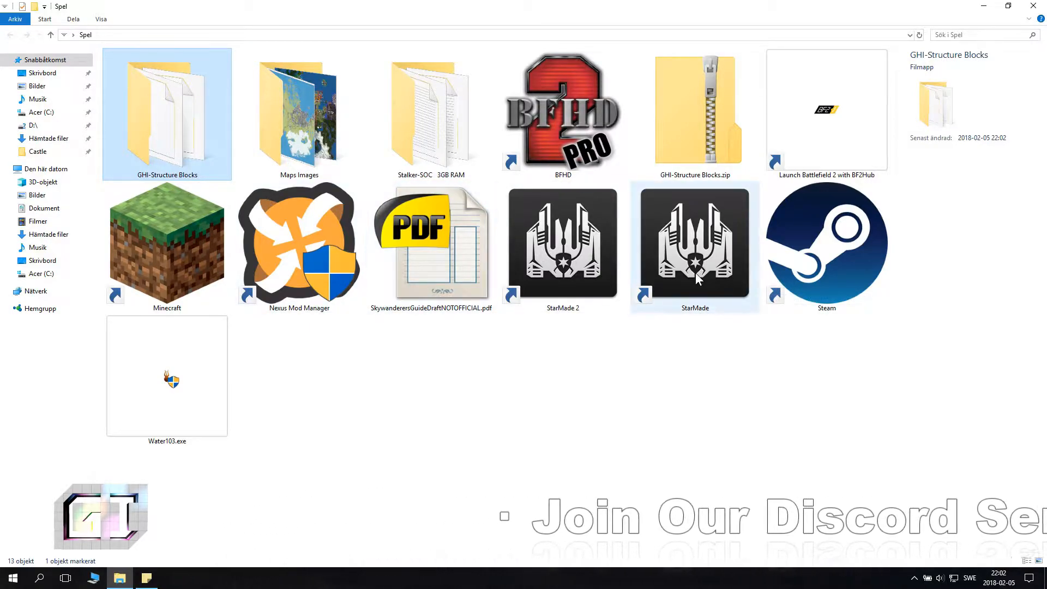
left_click(695, 243)
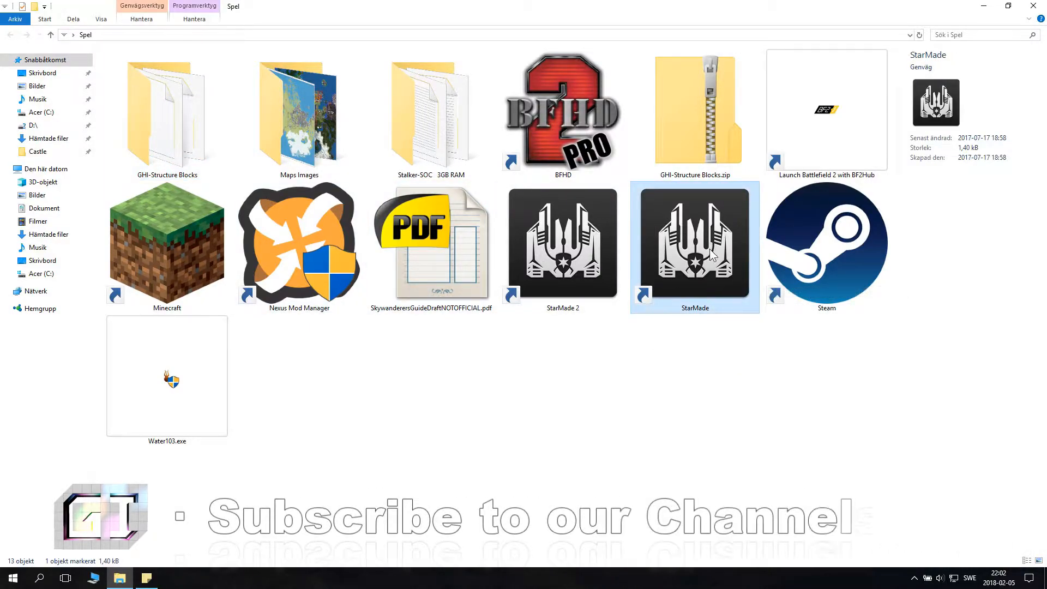
double_click(693, 248)
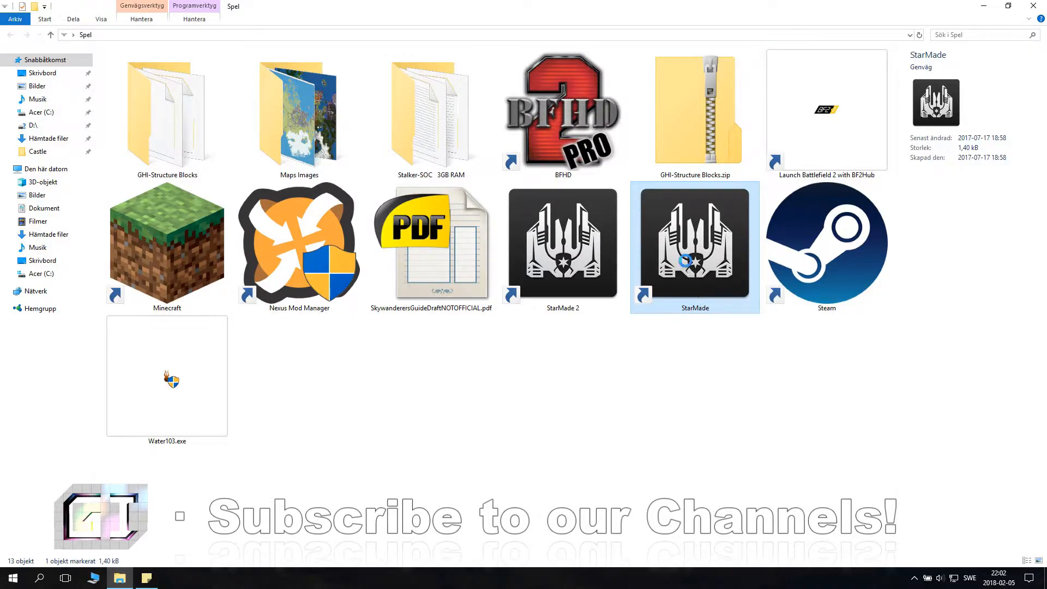
right_click(695, 248)
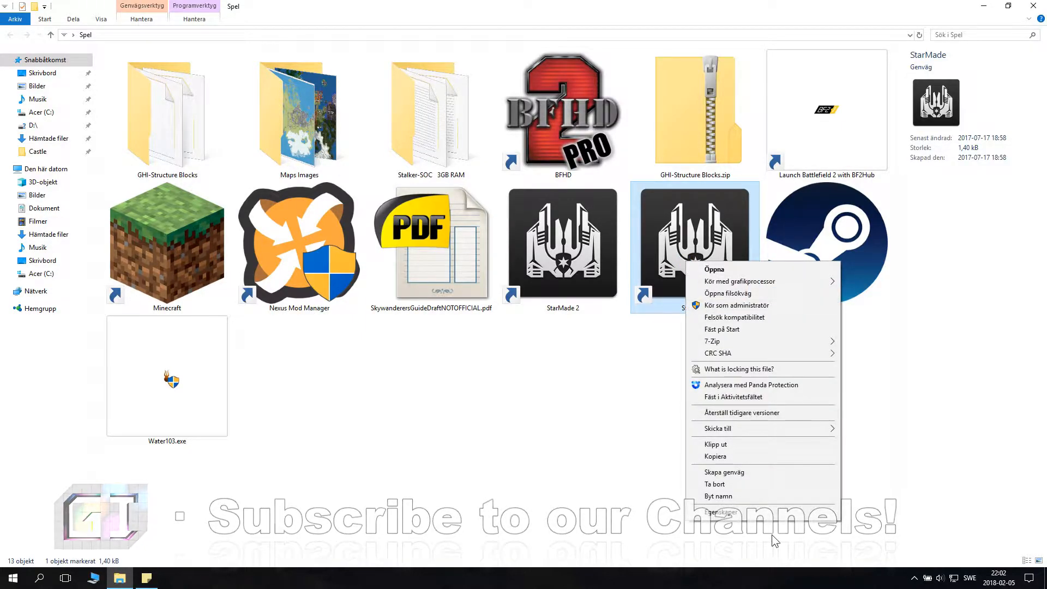
mouse_move(758, 293)
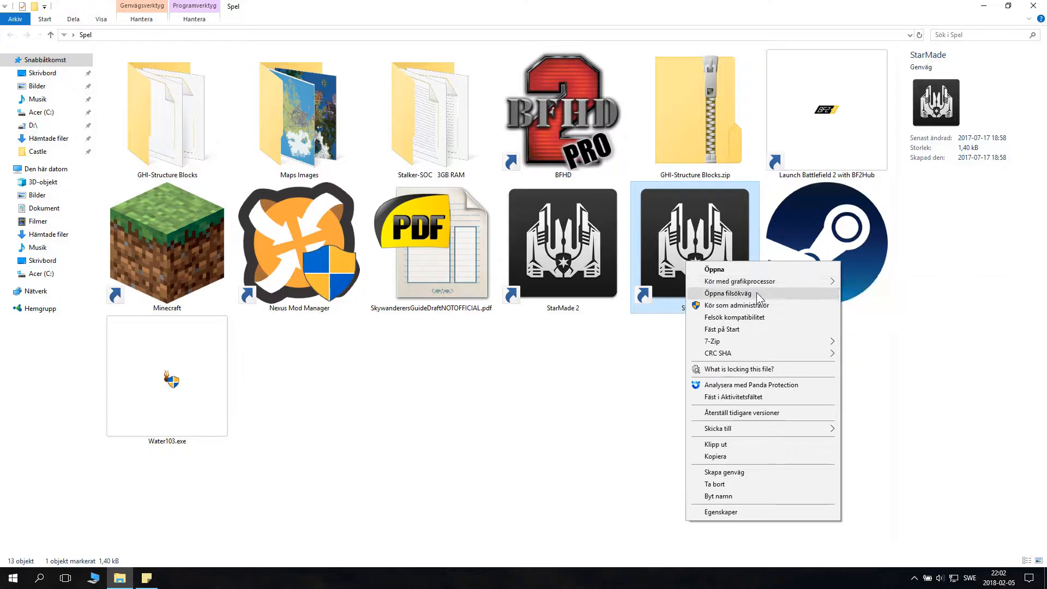
left_click(731, 293)
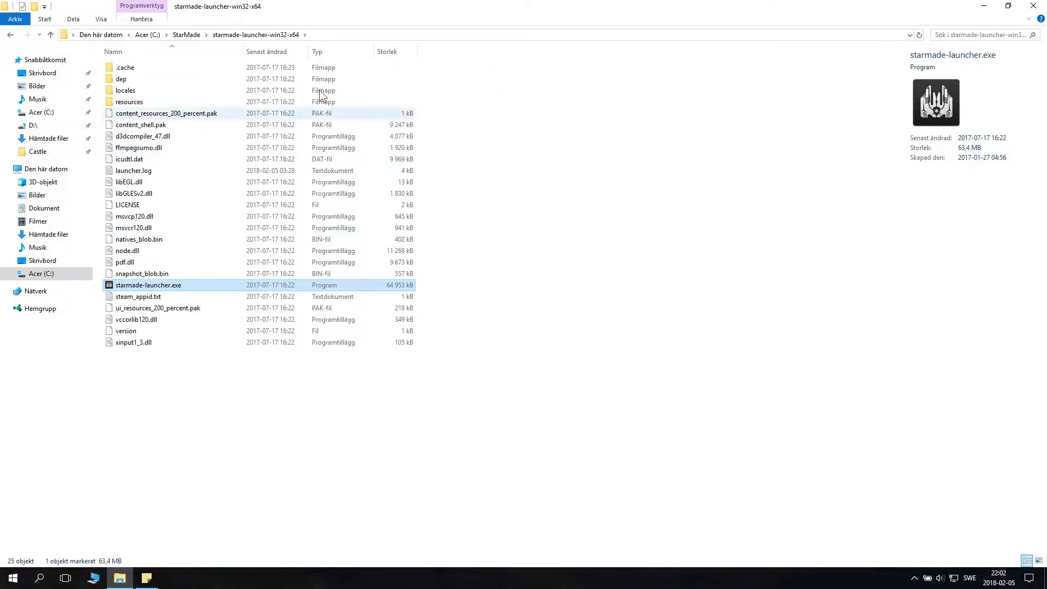
Step: Go up to C:\StarMade and open the StarMade game data folder
left_click(186, 35)
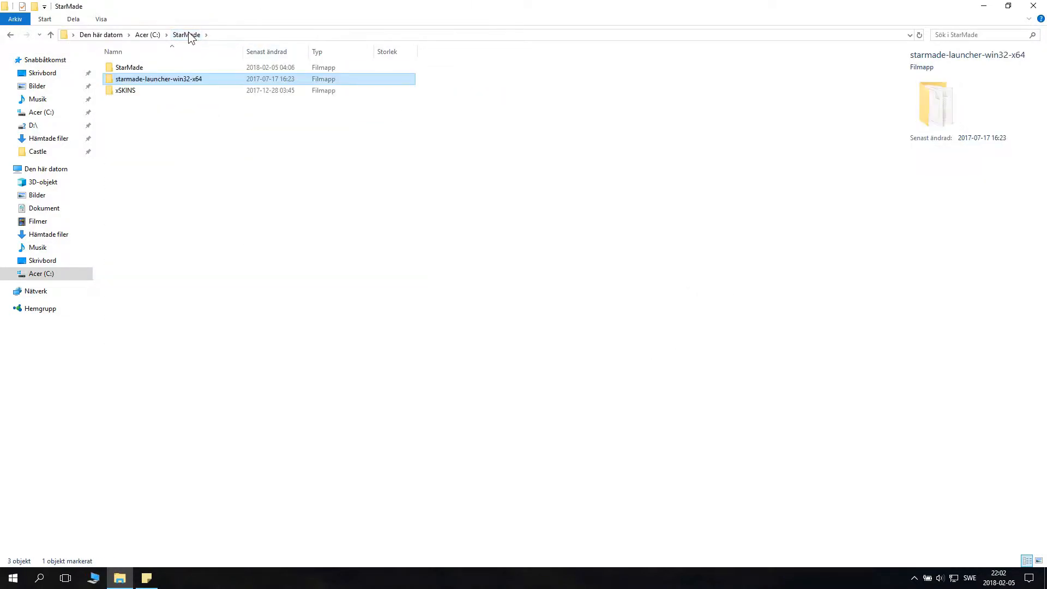
left_click(129, 66)
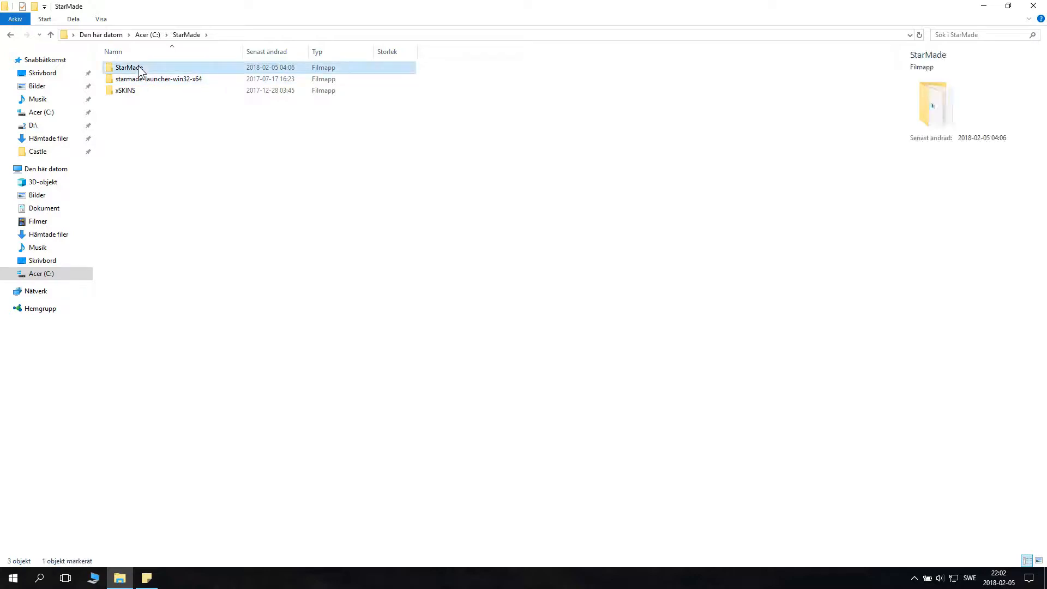
double_click(129, 67)
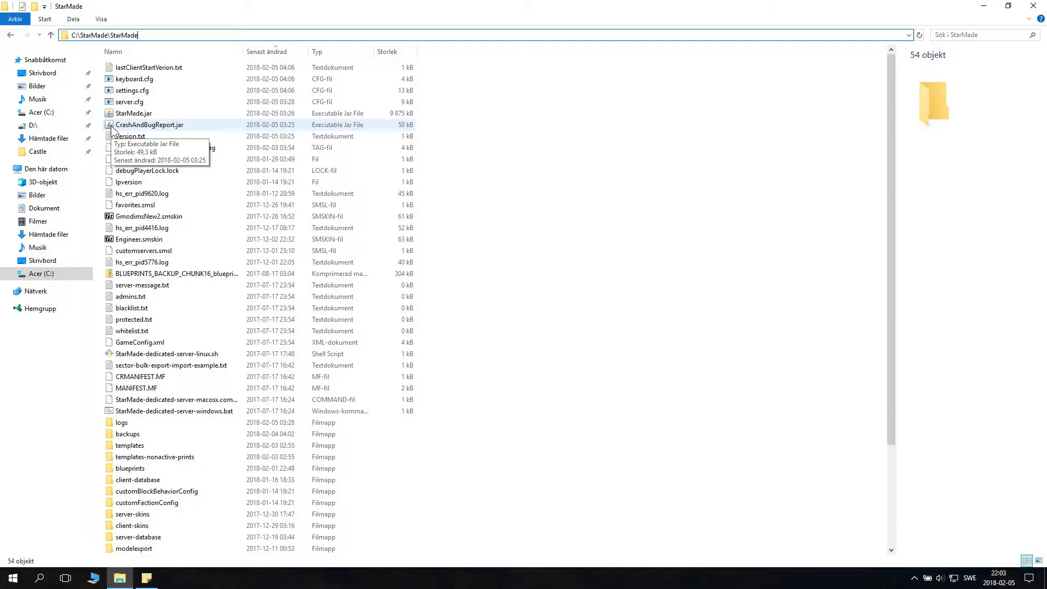
mouse_move(304, 341)
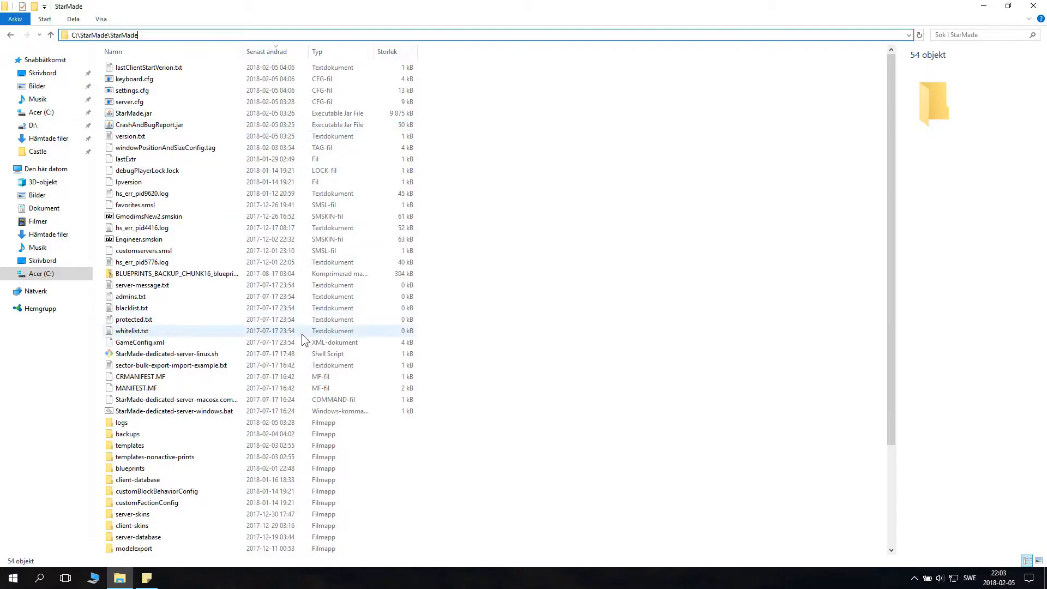
Step: Scroll down the StarMade game folder listing to find the templates folder
scroll("down", 3)
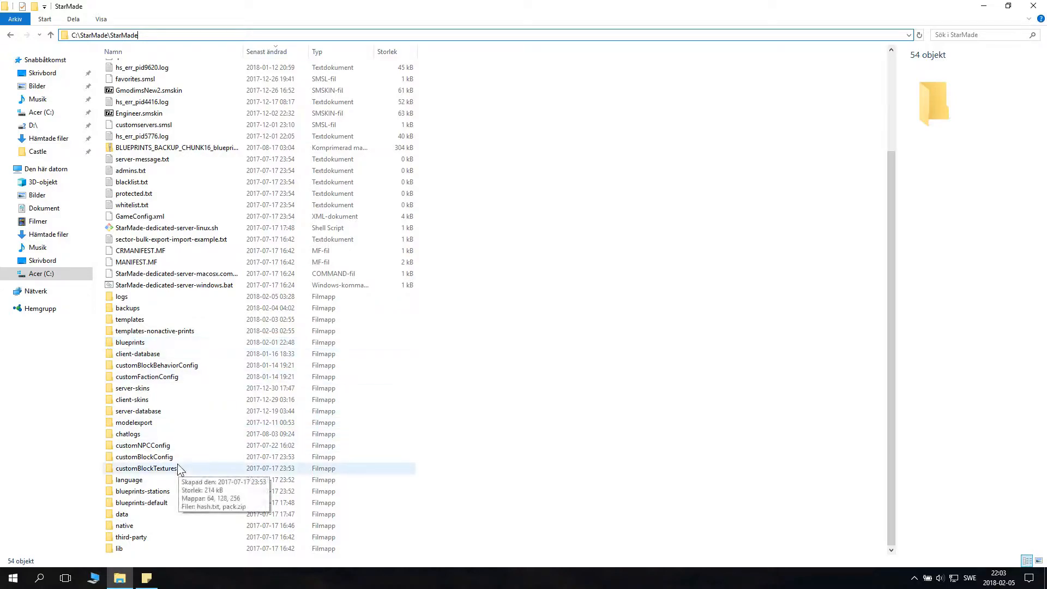
mouse_move(190, 399)
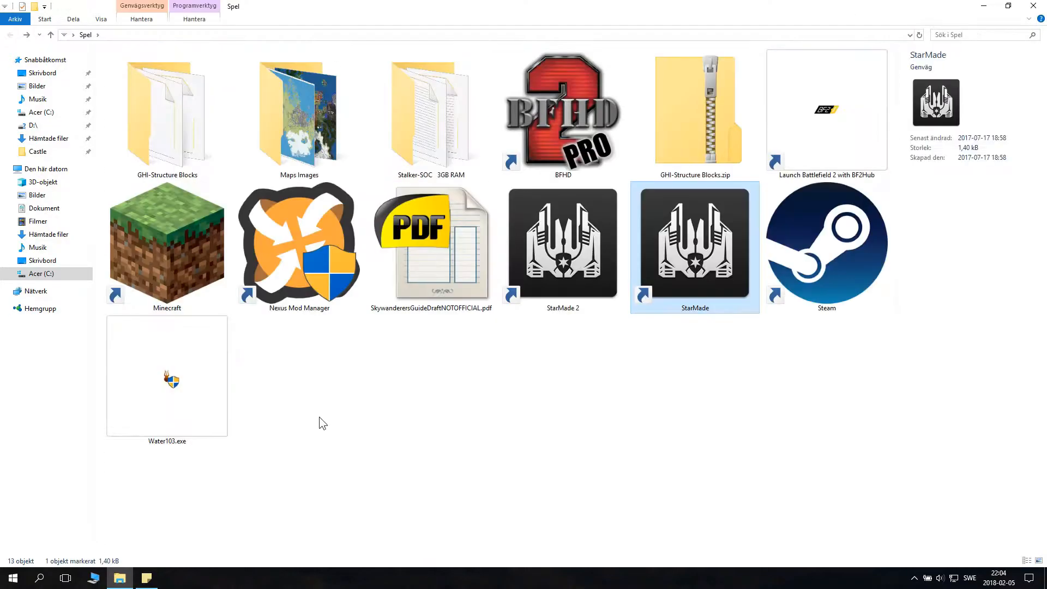
Step: Select all seven template files in the GHI-Structure Blocks folder and copy them
left_click(166, 114)
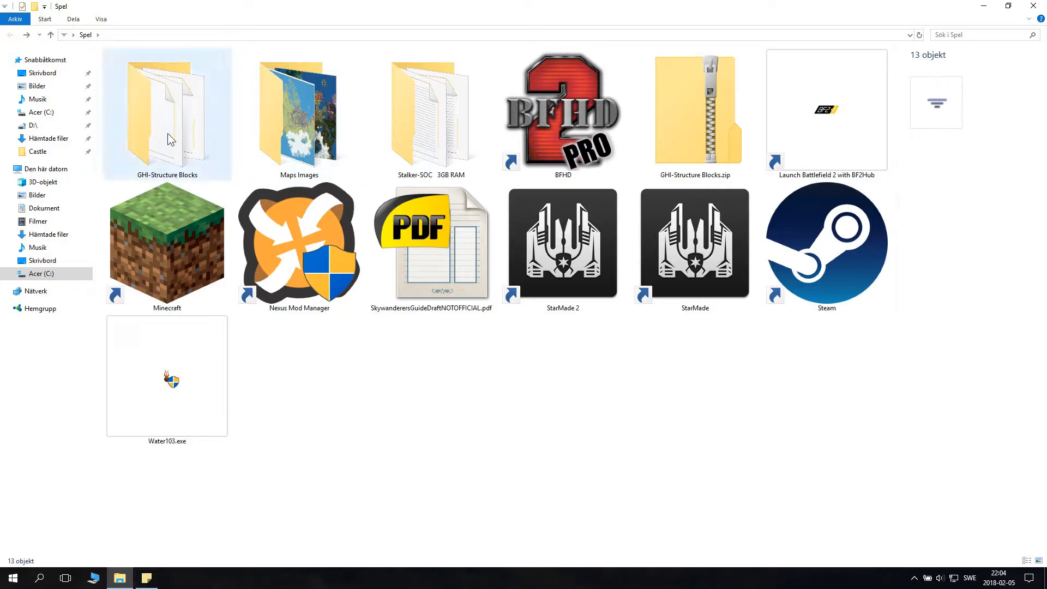
double_click(167, 113)
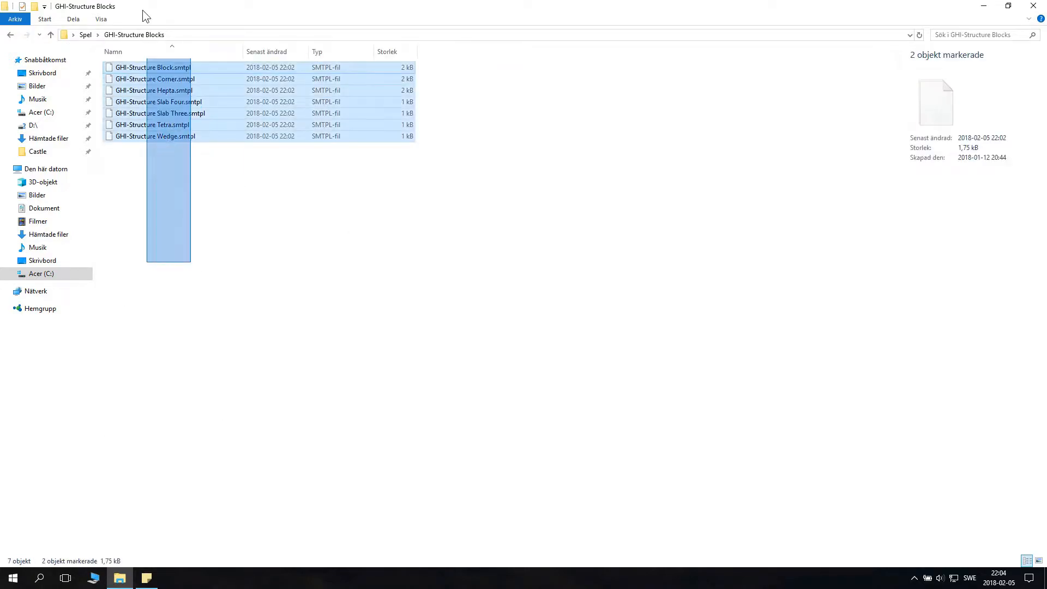
key("ctrl+a")
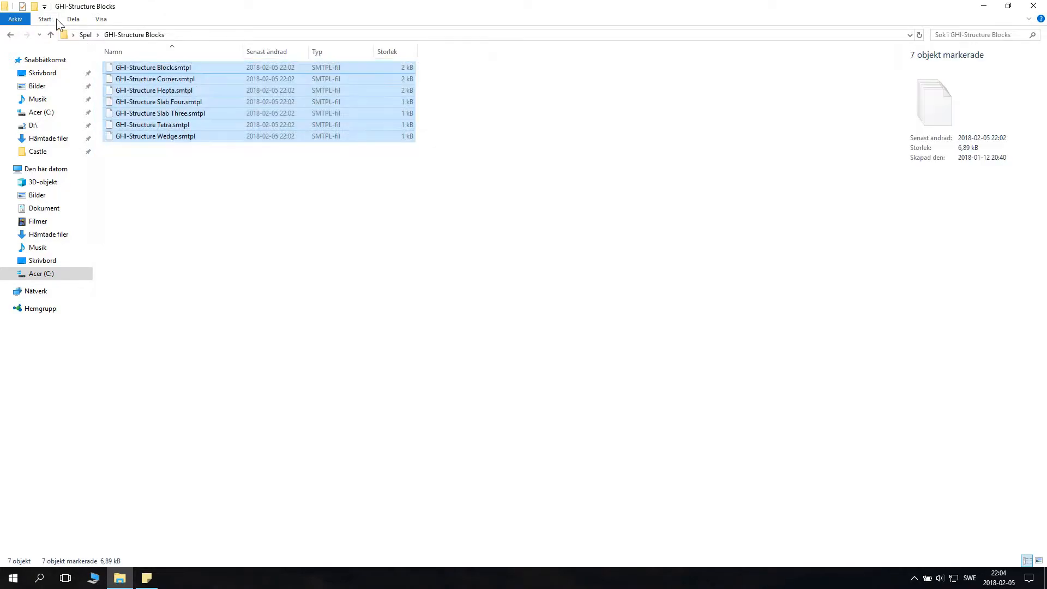
mouse_move(342, 226)
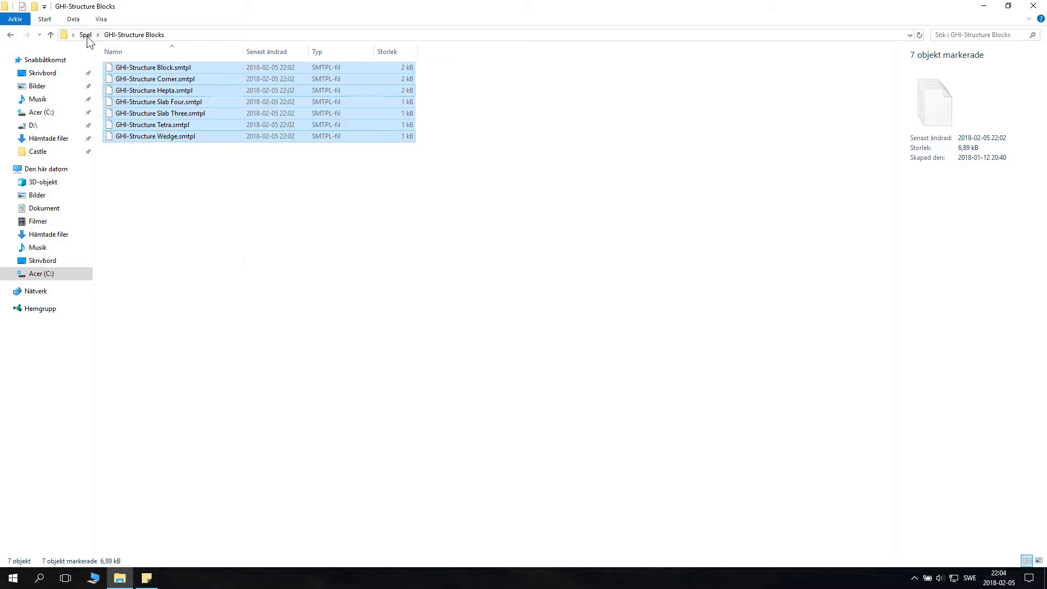
Step: Paste the files into StarMade's templates folder, replacing the existing copies
right_click(695, 245)
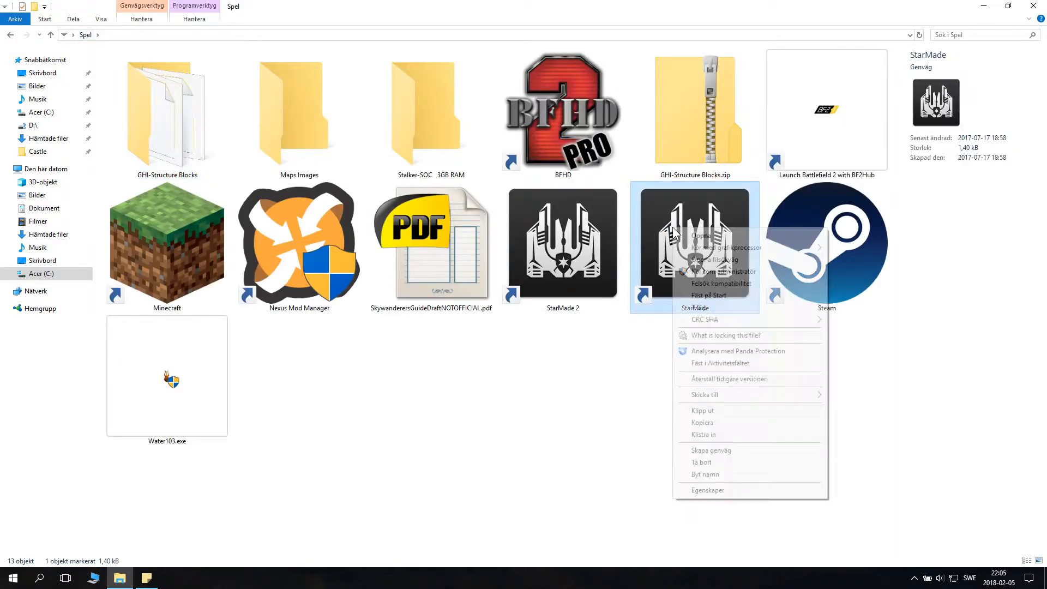
left_click(713, 260)
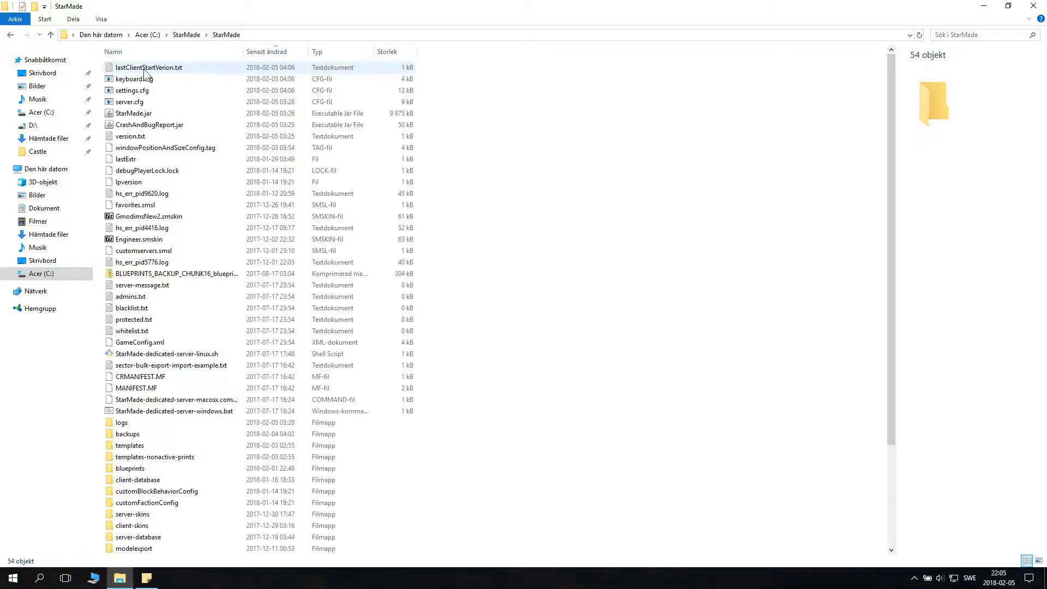
double_click(129, 445)
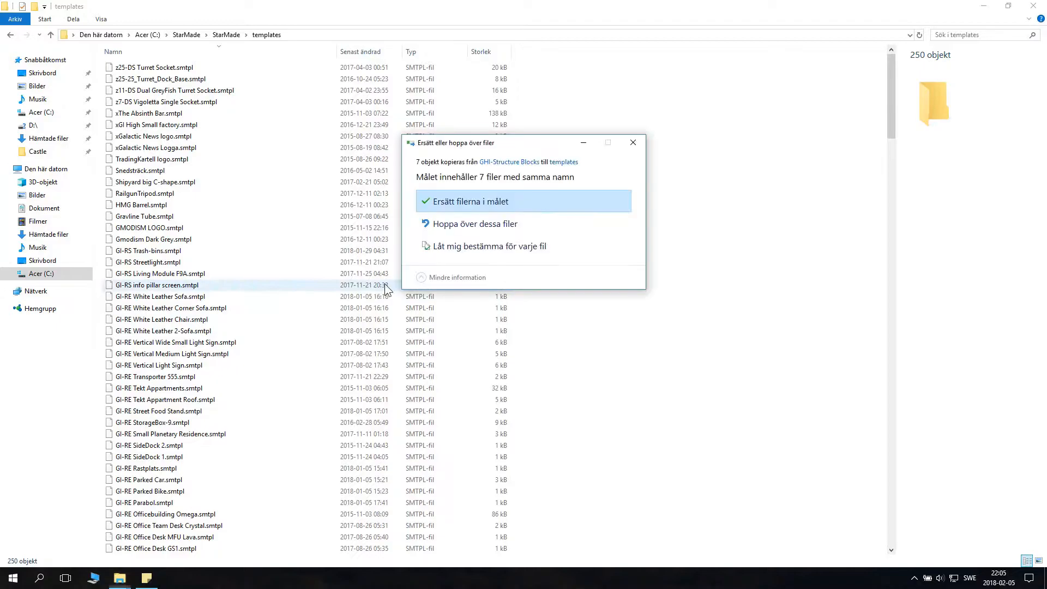
left_click(469, 200)
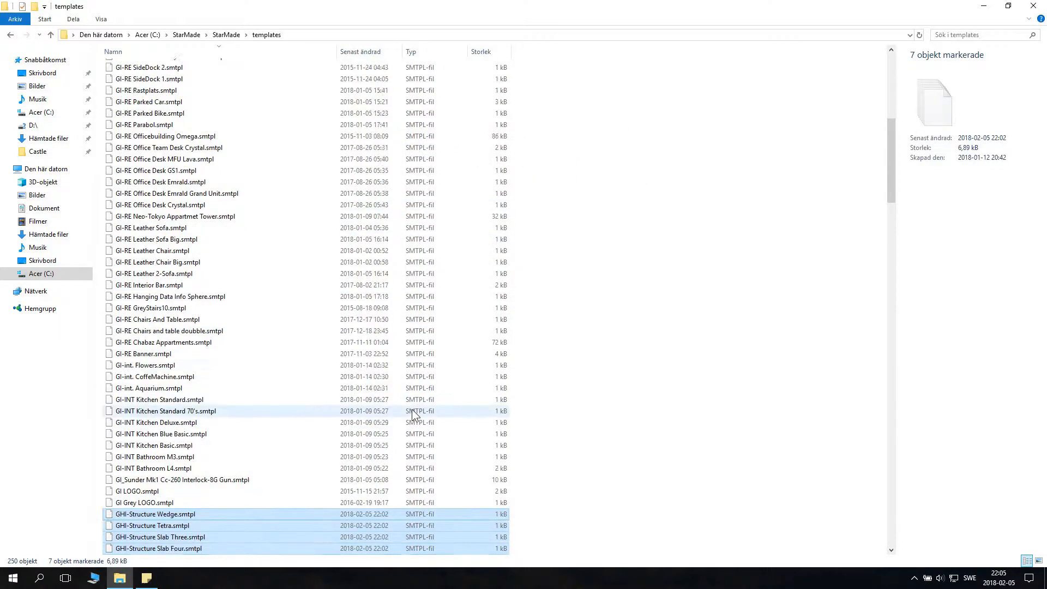
scroll("down", 3)
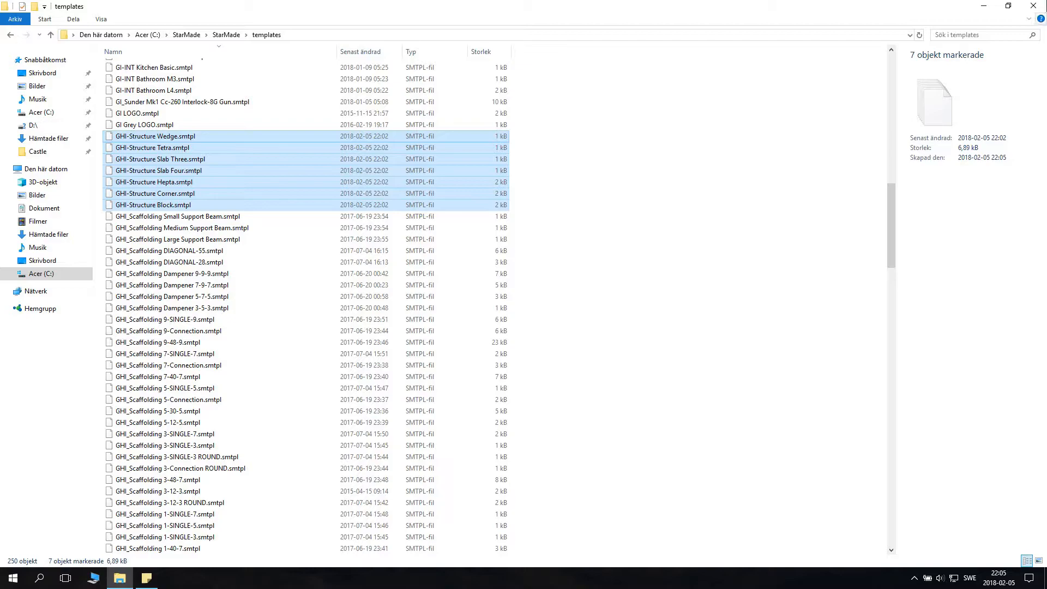
mouse_move(1039, 7)
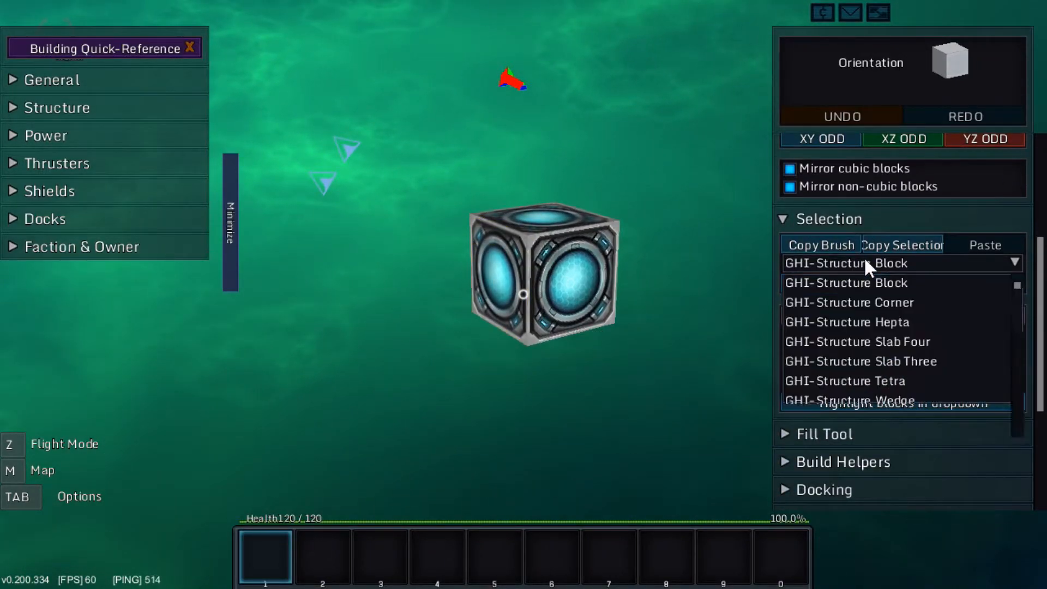
Step: Load GHI-Structure Corner in the Selection panel and start its paste preview
left_click(829, 218)
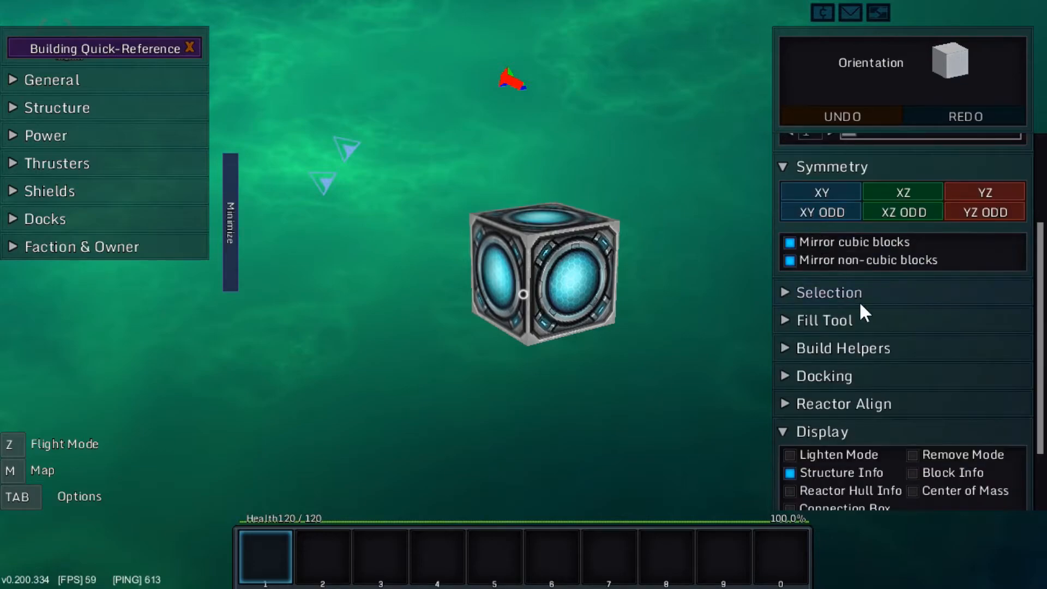
left_click(829, 292)
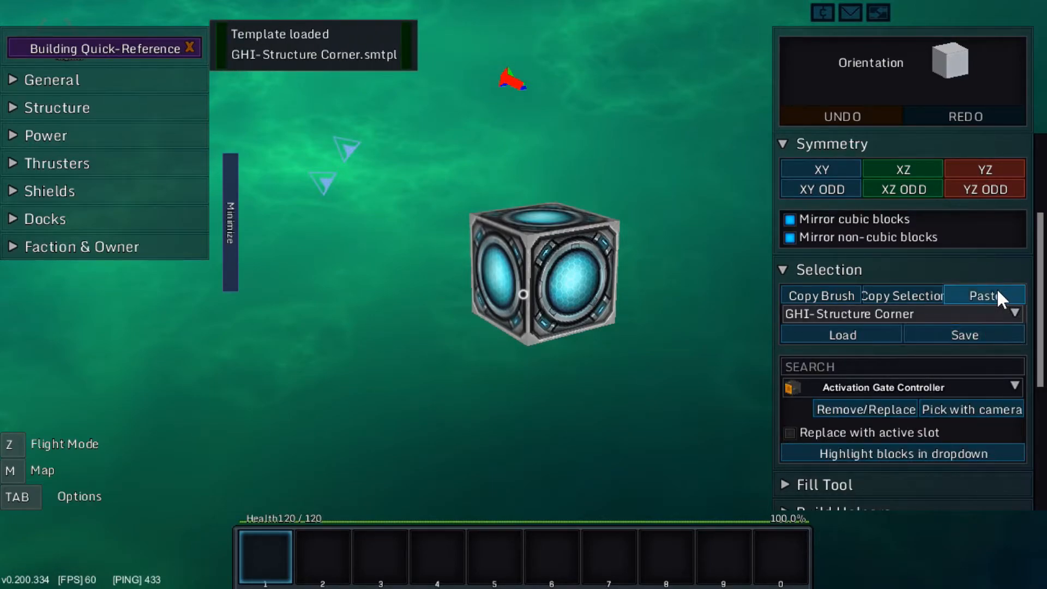
left_click(982, 294)
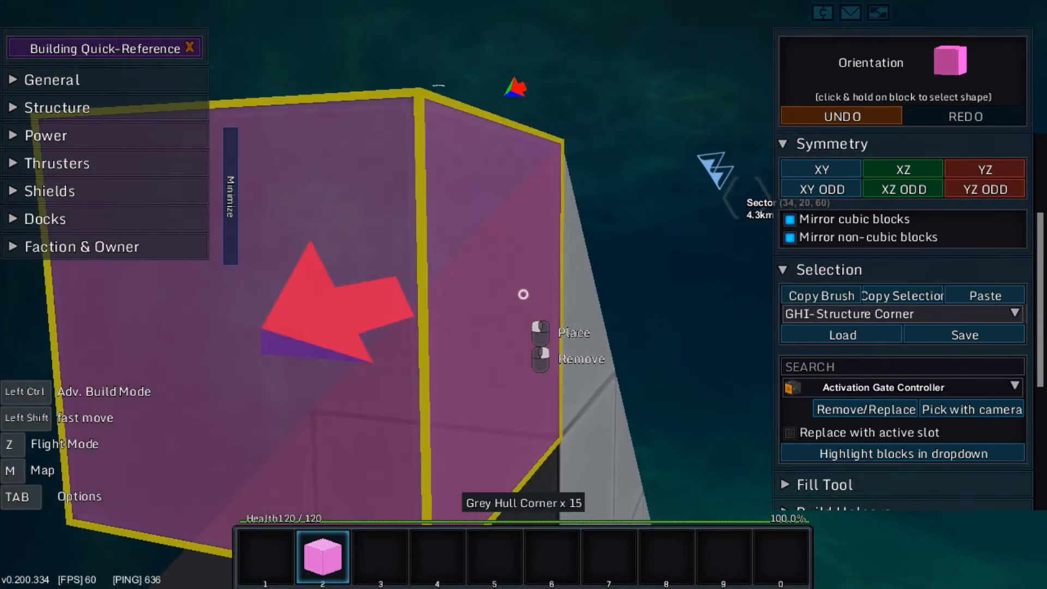
Step: Place the corner structure and save it as a new template named 'asdasdasd'
left_click(984, 296)
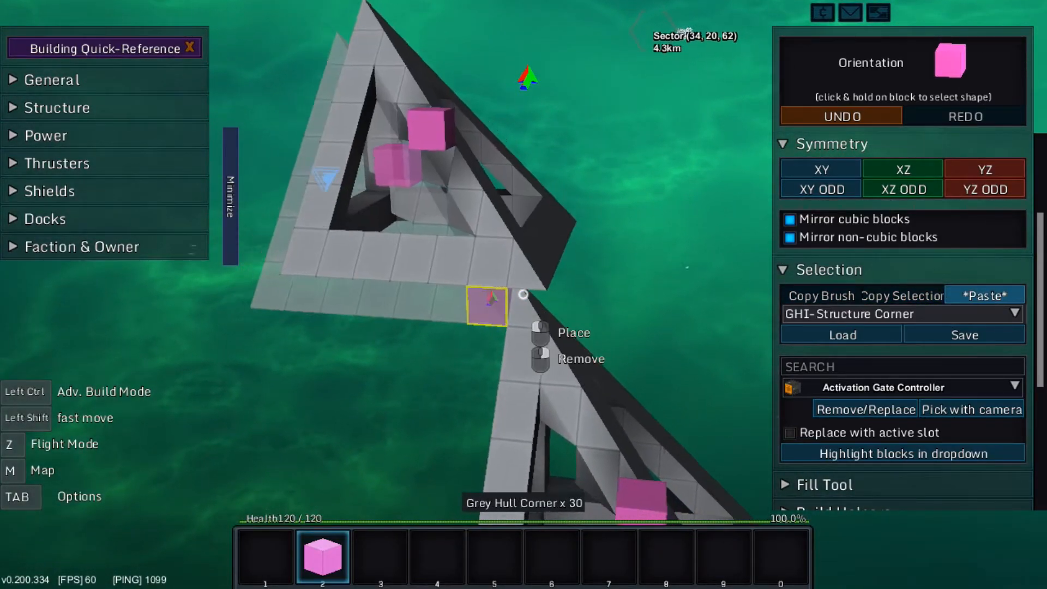
left_click(963, 333)
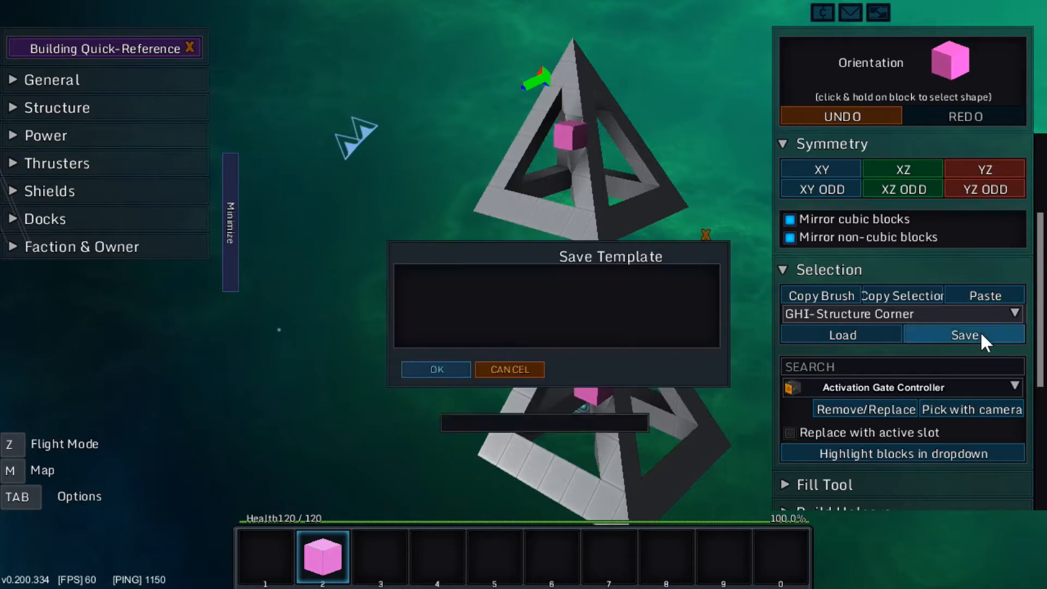
type("asdasdasd")
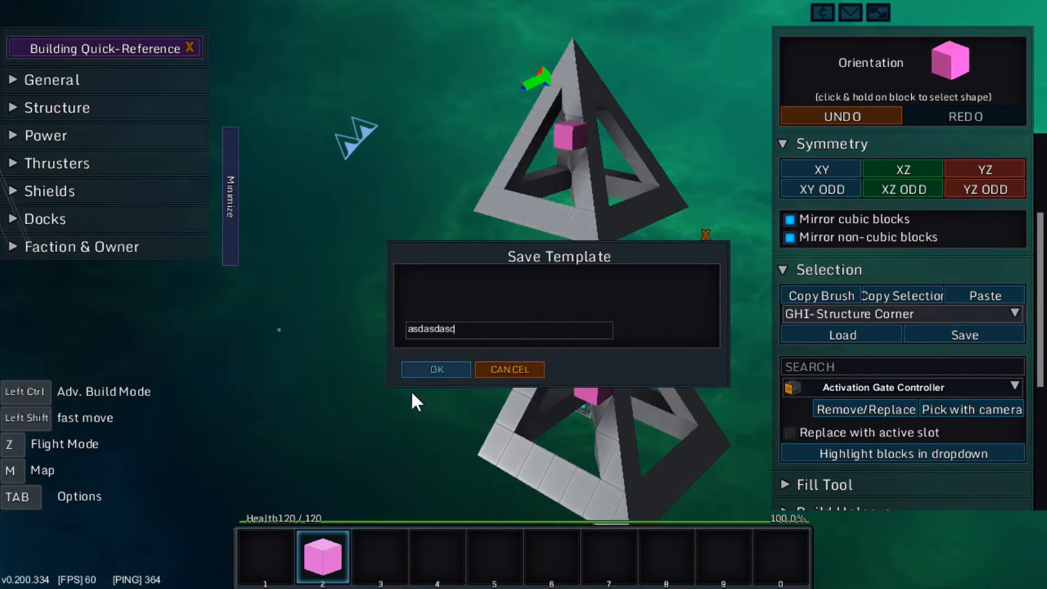
left_click(435, 370)
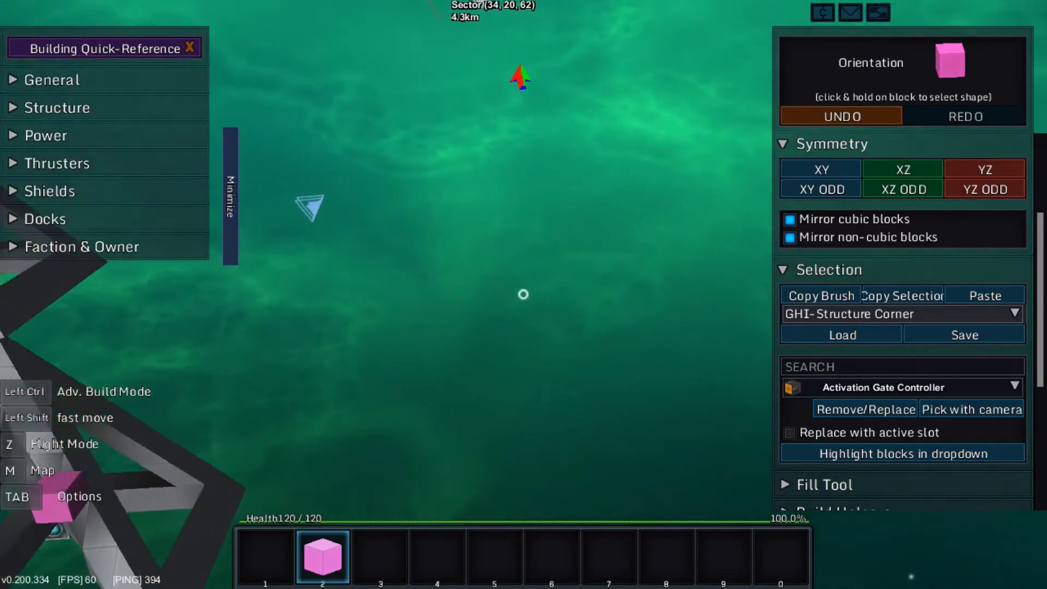
Step: Select GHI-Structure Tetra from the template list and load it
left_click(1017, 314)
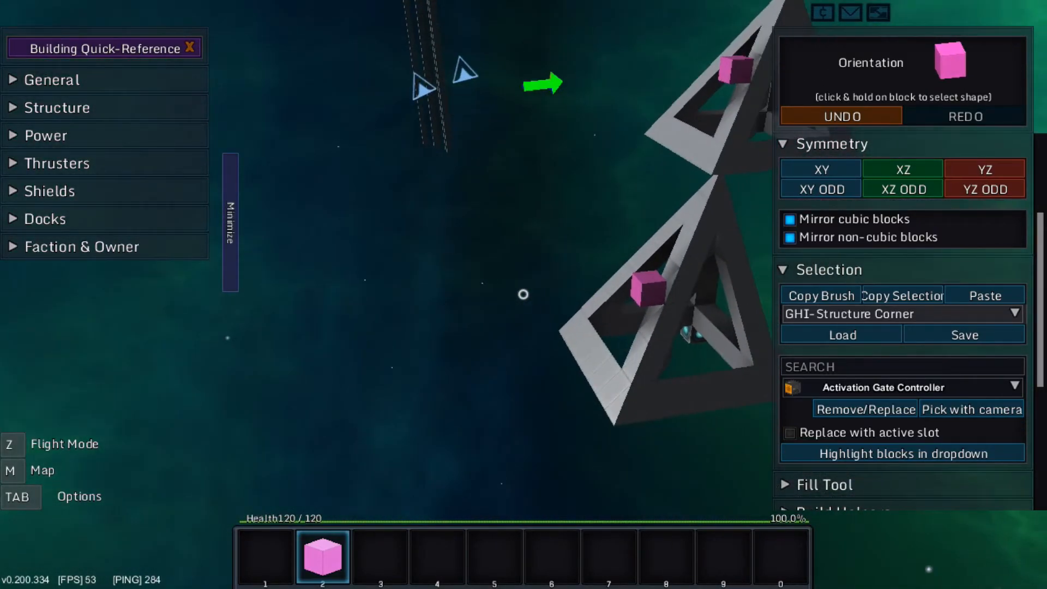
left_click(1015, 313)
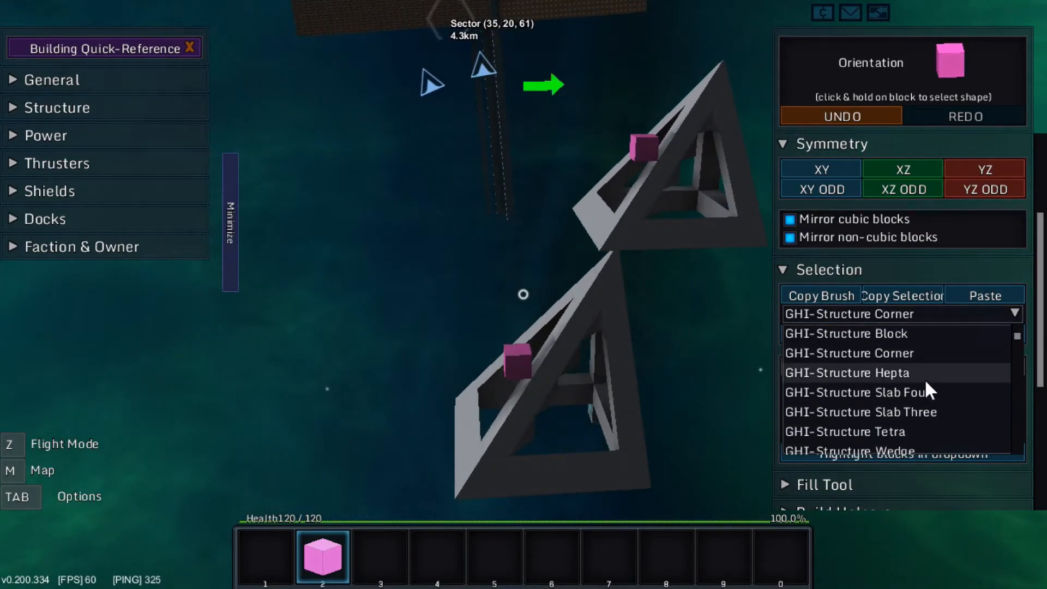
left_click(847, 432)
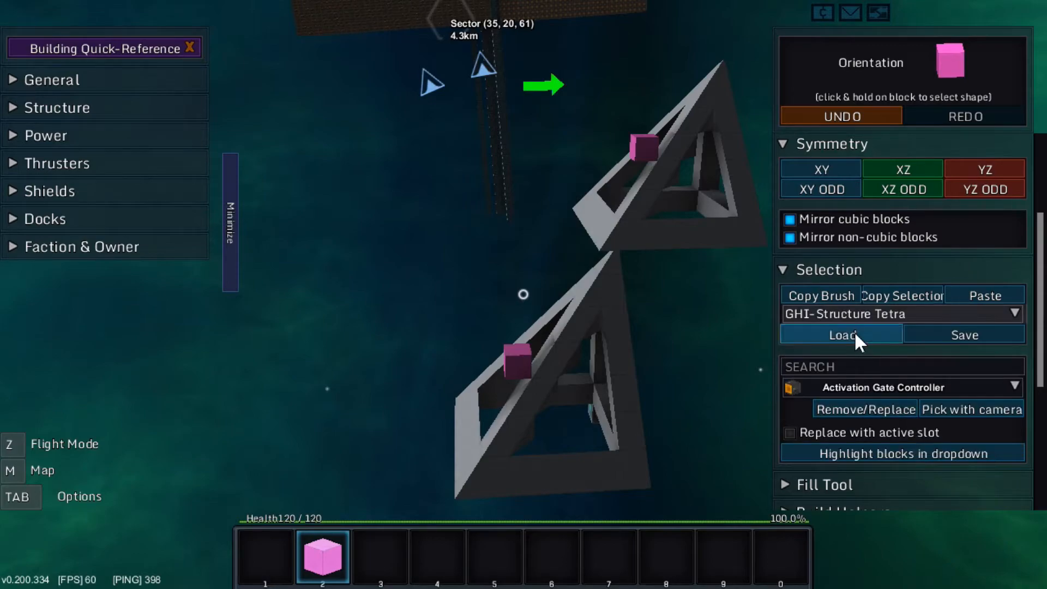
left_click(840, 334)
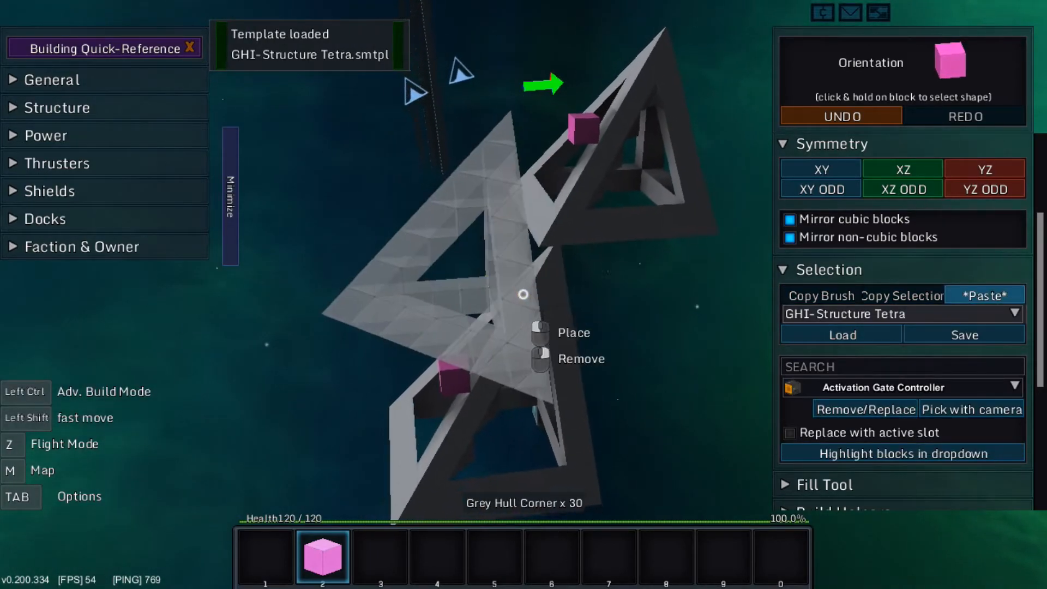